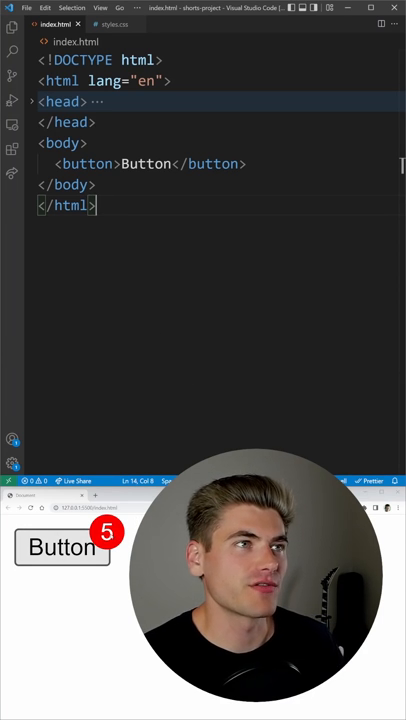
Step: Show styles.css with the button::before badge rules displaying content "5"
click(110, 24)
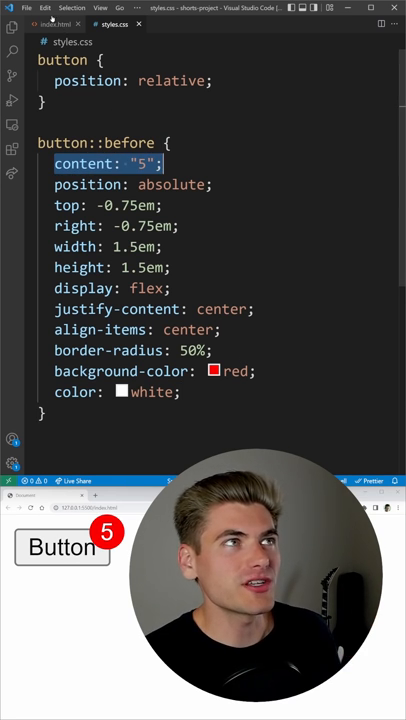
Step: Add data-count="8" to the button tag in index.html, then return to styles.css
click(52, 24)
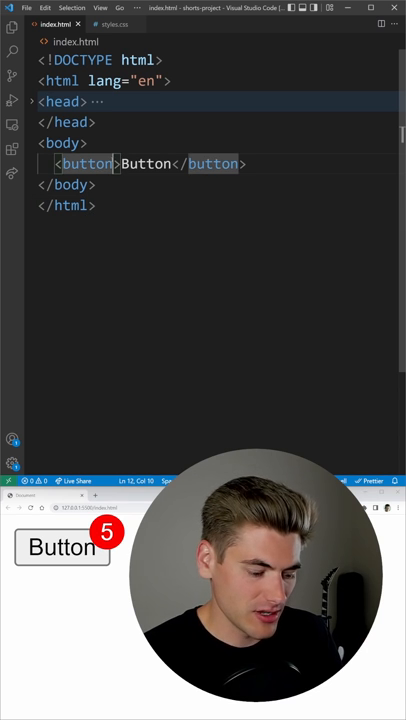
text(data-)
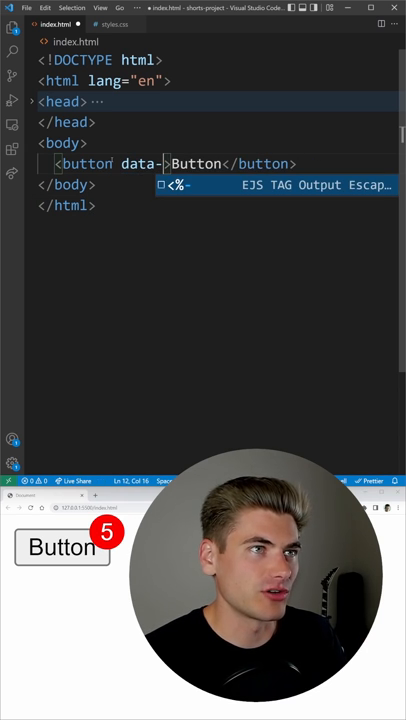
text(count="")
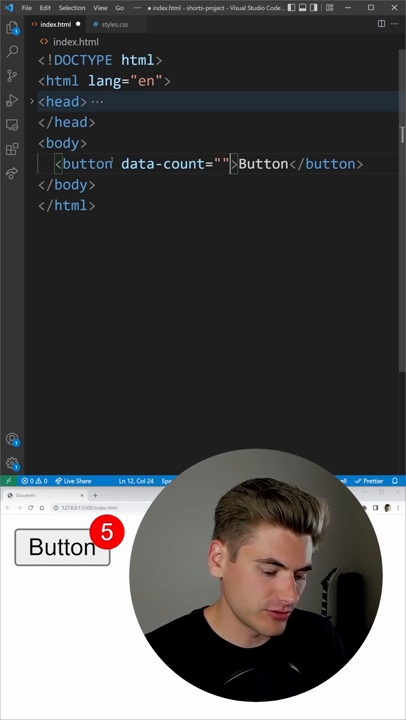
text(8)
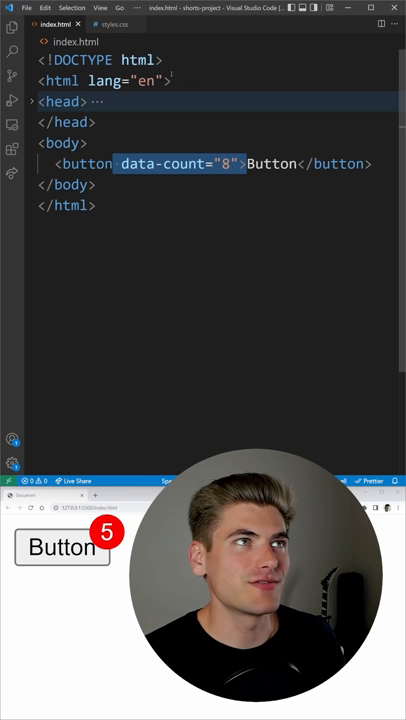
click(113, 24)
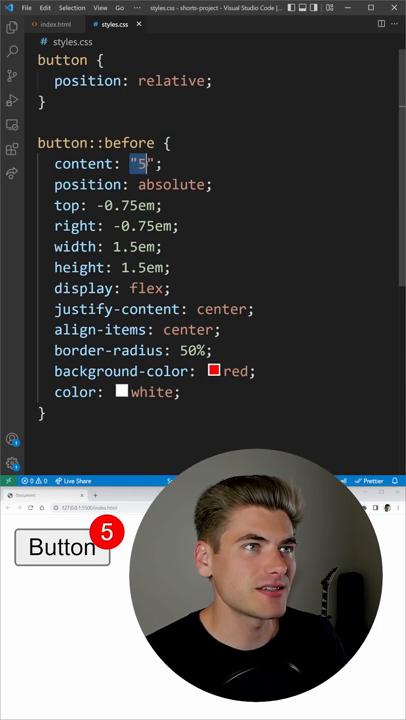
Step: Change the badge content to attr(data-count) so it reads 8
text(attr)
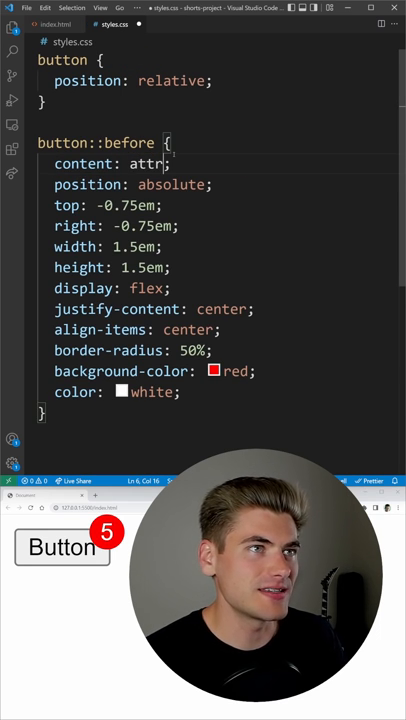
text(())
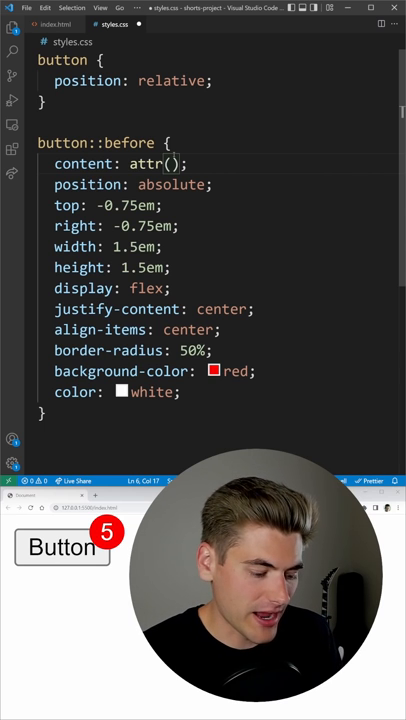
text(data-count)
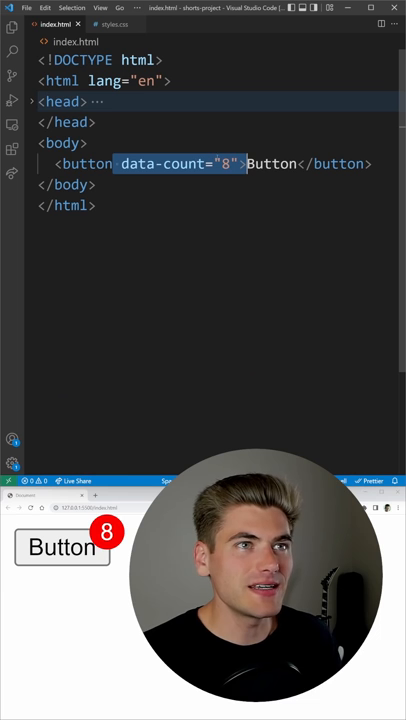
Step: Change data-count to 89, then select the absolute position value in styles.css
text(9)
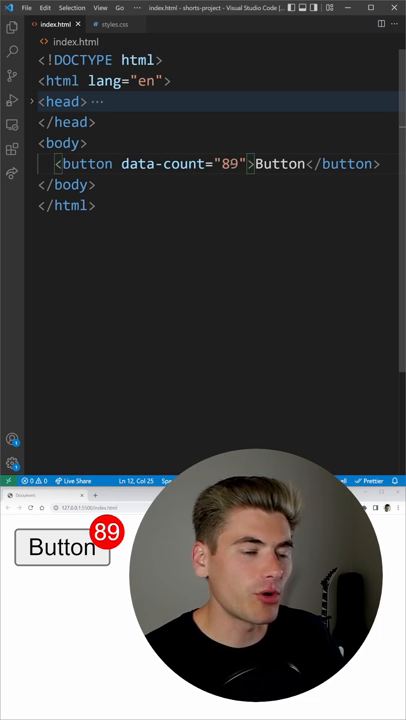
click(112, 23)
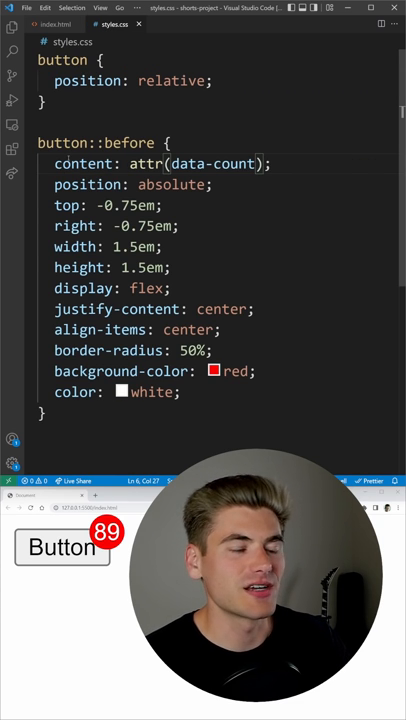
double_click(173, 184)
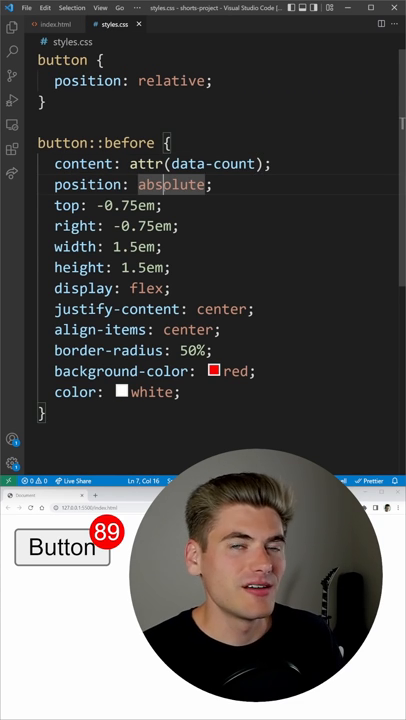